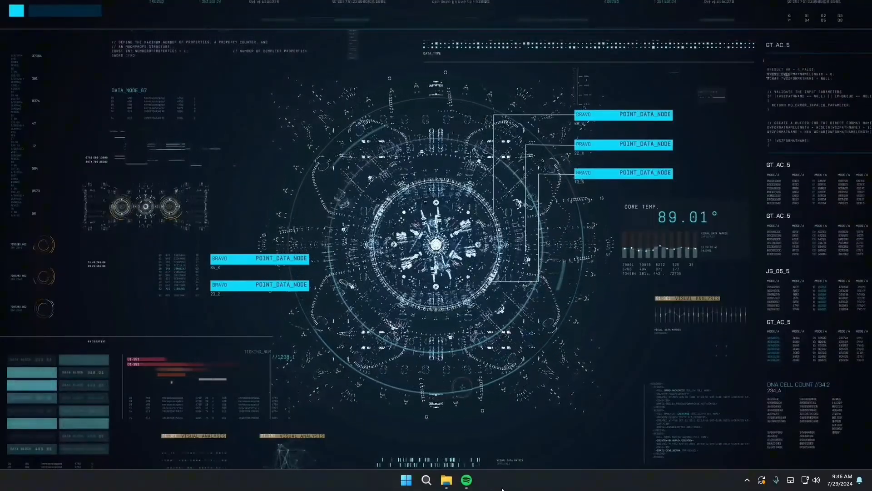
# Step: Bring up the Spotify player showing 'shameless X Fluxxwave slowed' as the loaded track
pyautogui.click(466, 480)
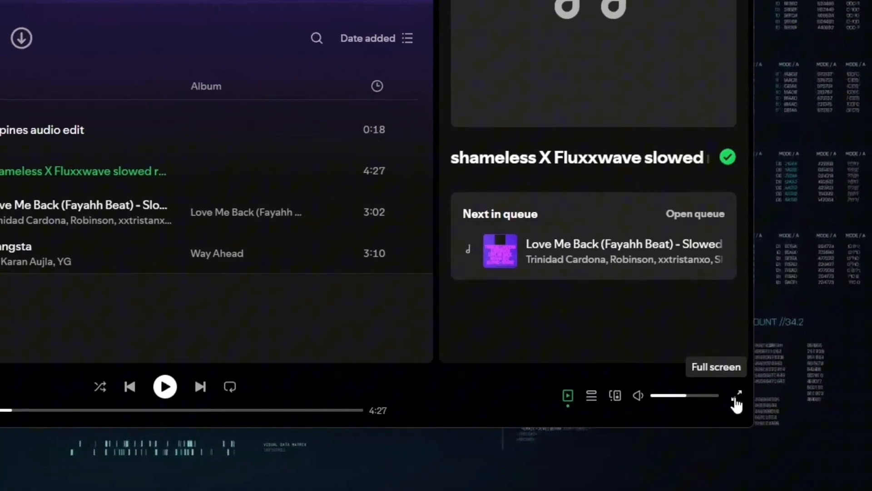
# Step: Switch 'shameless X Fluxxwave slowed reverb' into the full-screen playback view
pyautogui.click(737, 397)
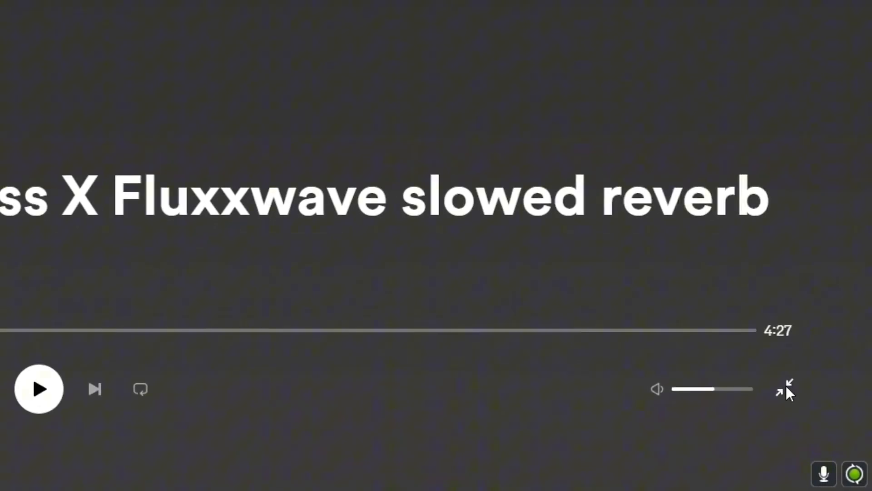
# Step: Exit full-screen playback, returning to the normal window on Liked Songs
pyautogui.click(785, 388)
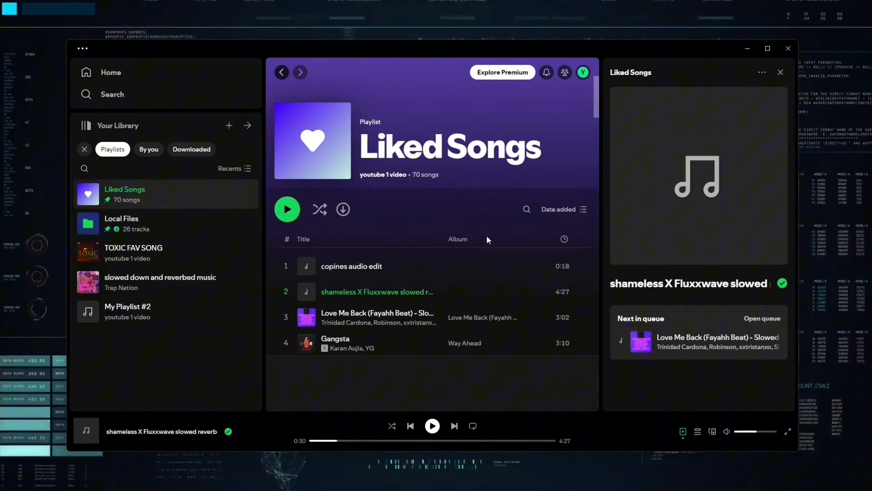
pyautogui.moveTo(71, 46)
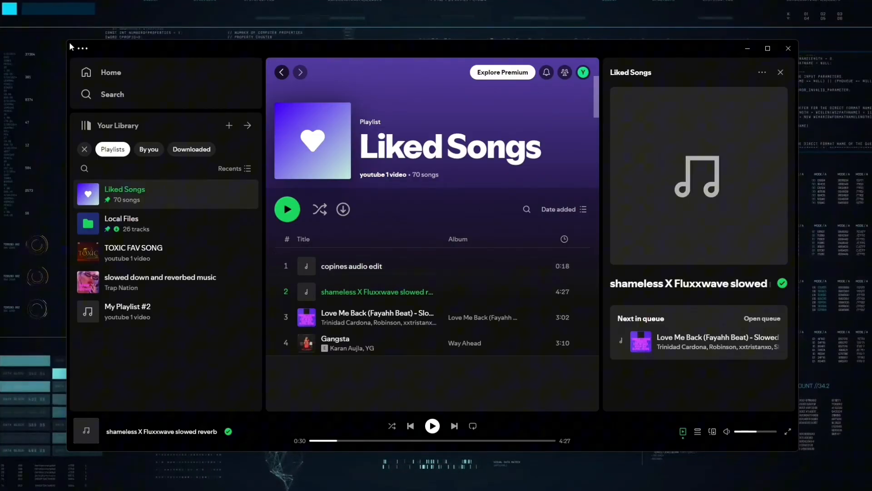
pyautogui.moveTo(421, 362)
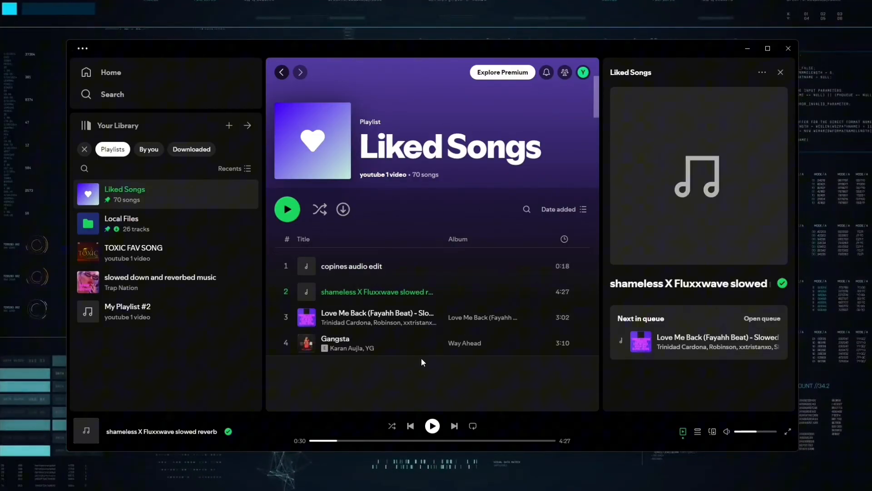